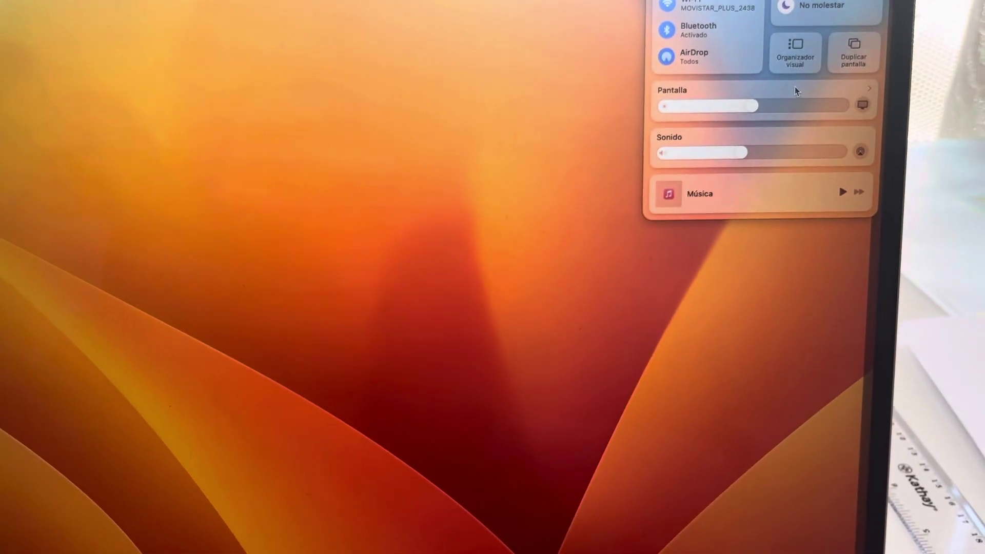
# Show the Screen Mirroring list of displays available to mirror or extend to.
pyautogui.click(853, 52)
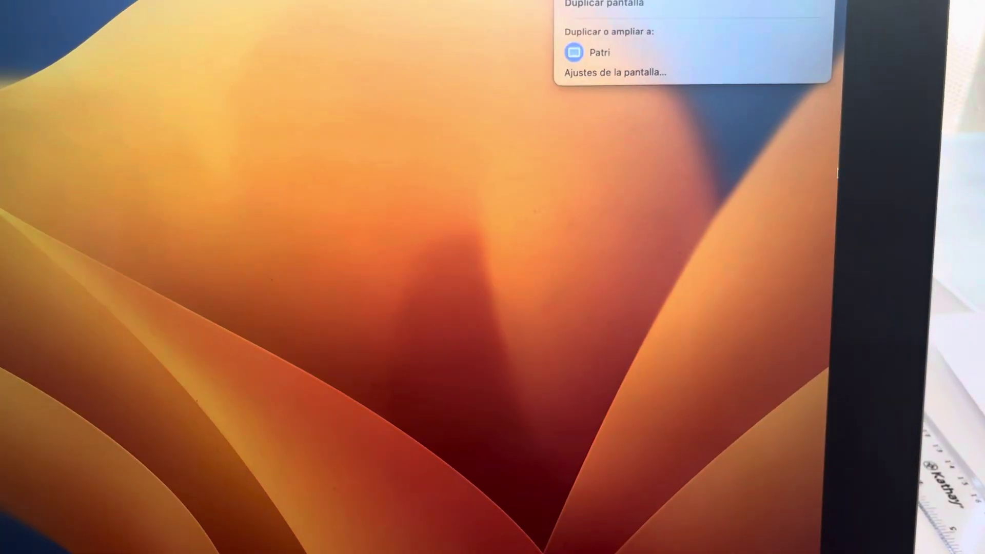
# Expand the iPad 'Patri' entry, keeping 'Duplicar Pantalla Liquid Retina integrada' as the active mode.
pyautogui.click(599, 53)
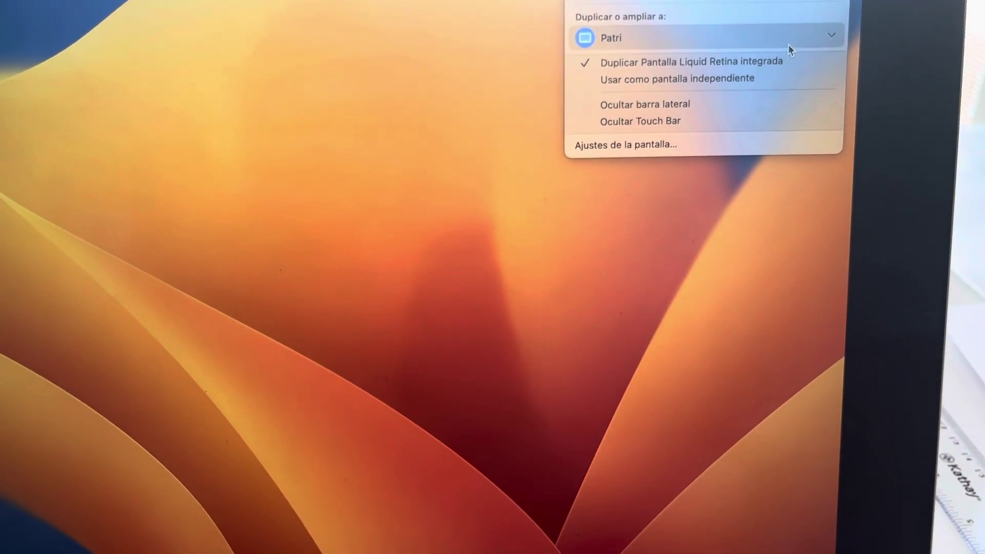